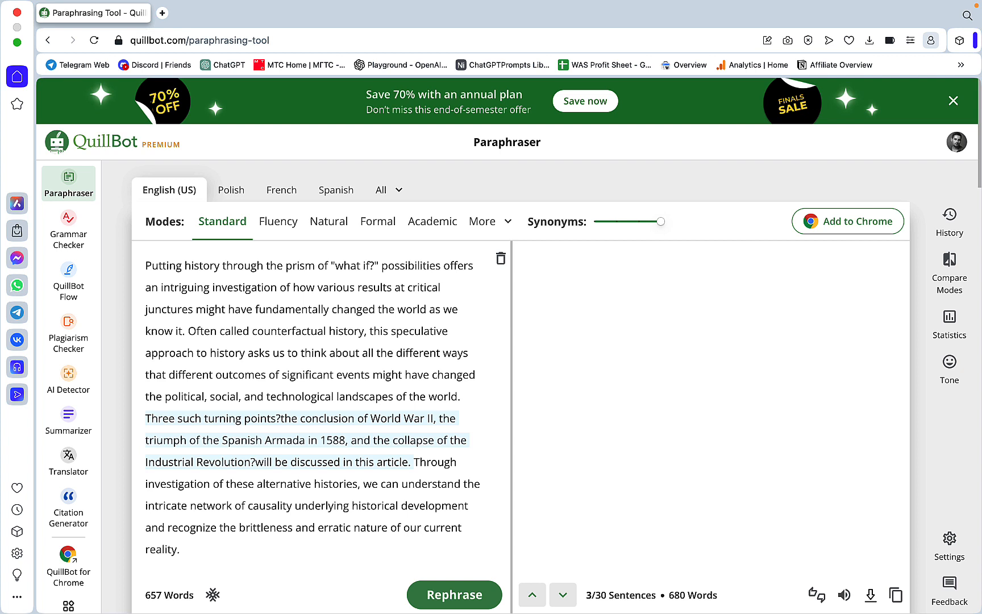
# Paraphrase the counterfactual history sentence in Fluency, then Natural, ending with a 25-word Creative rewrite.
pyautogui.click(525, 263)
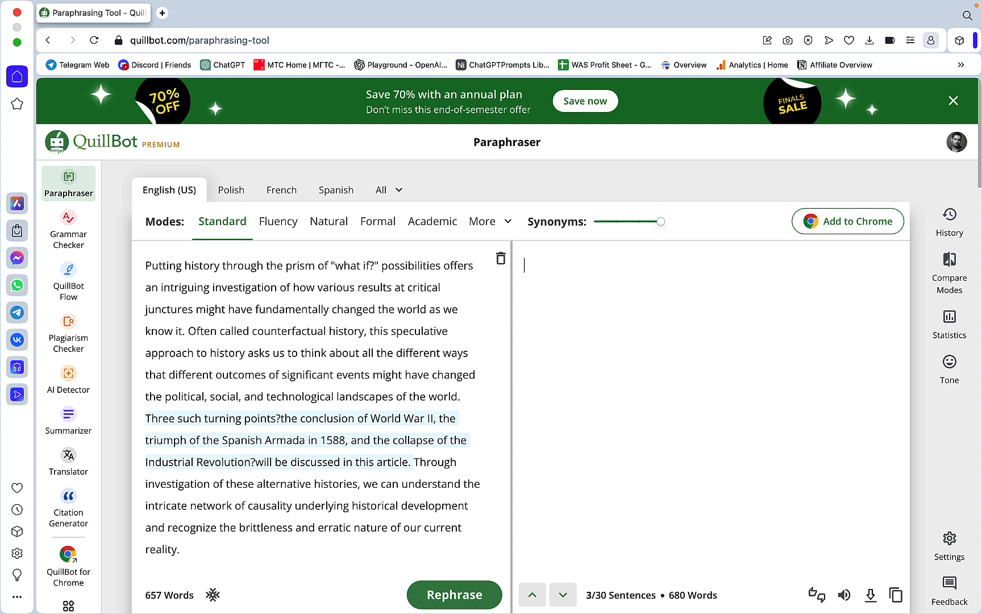
pyautogui.moveTo(937, 409)
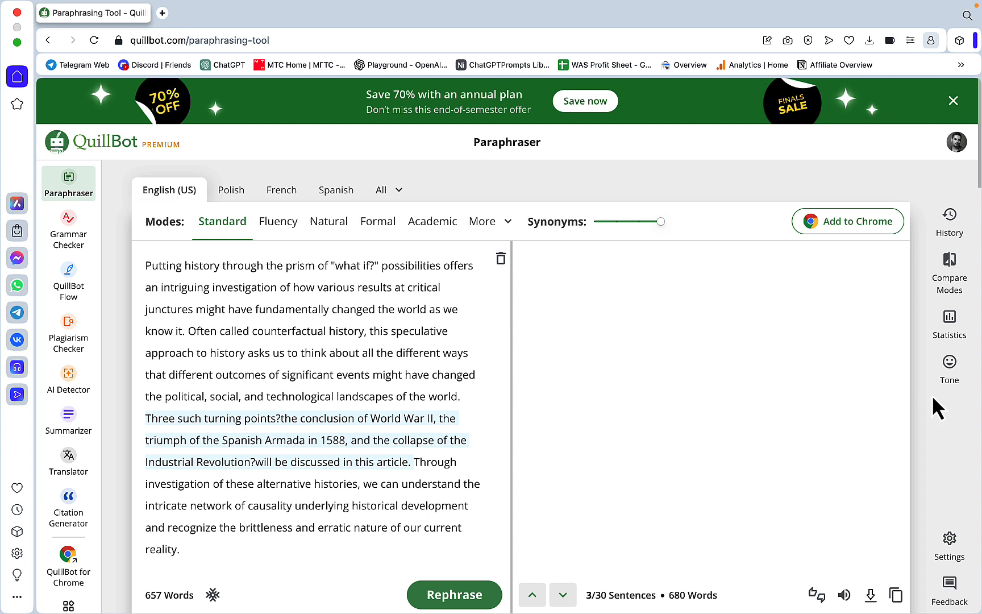
pyautogui.click(548, 382)
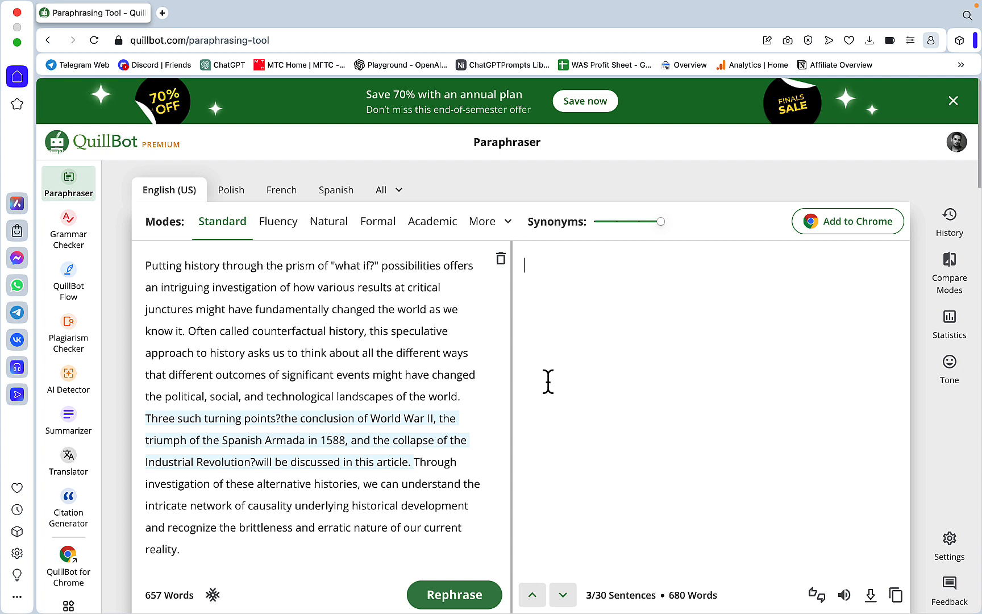
pyautogui.moveTo(416, 365)
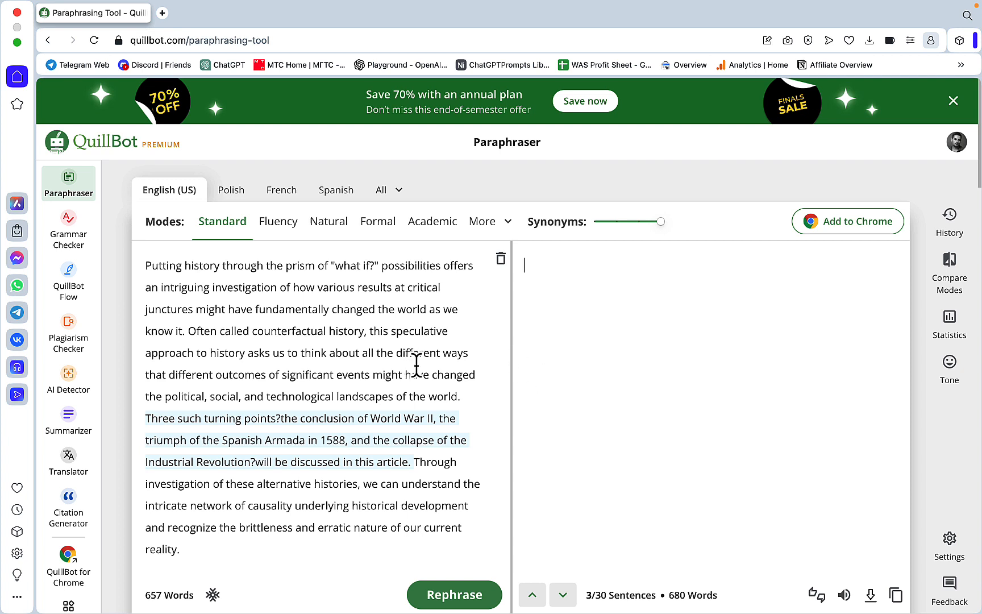
pyautogui.moveTo(306, 338)
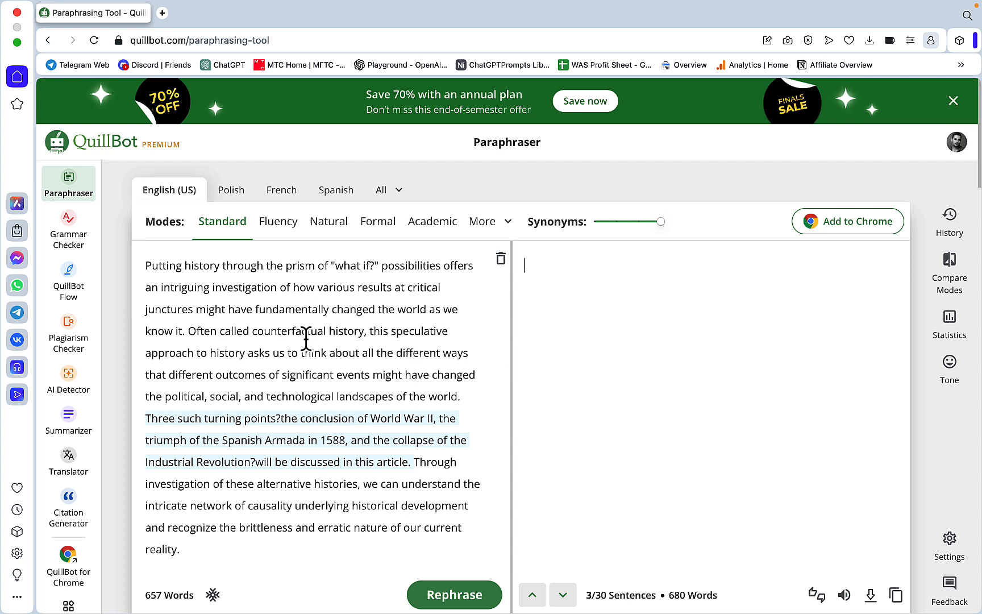
pyautogui.moveTo(374, 336)
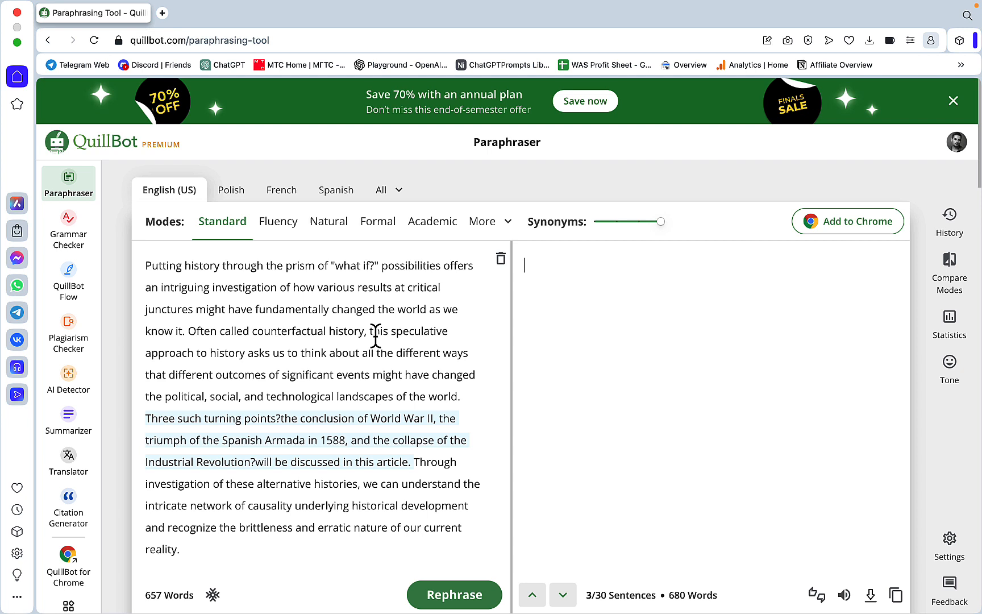
pyautogui.moveTo(314, 244)
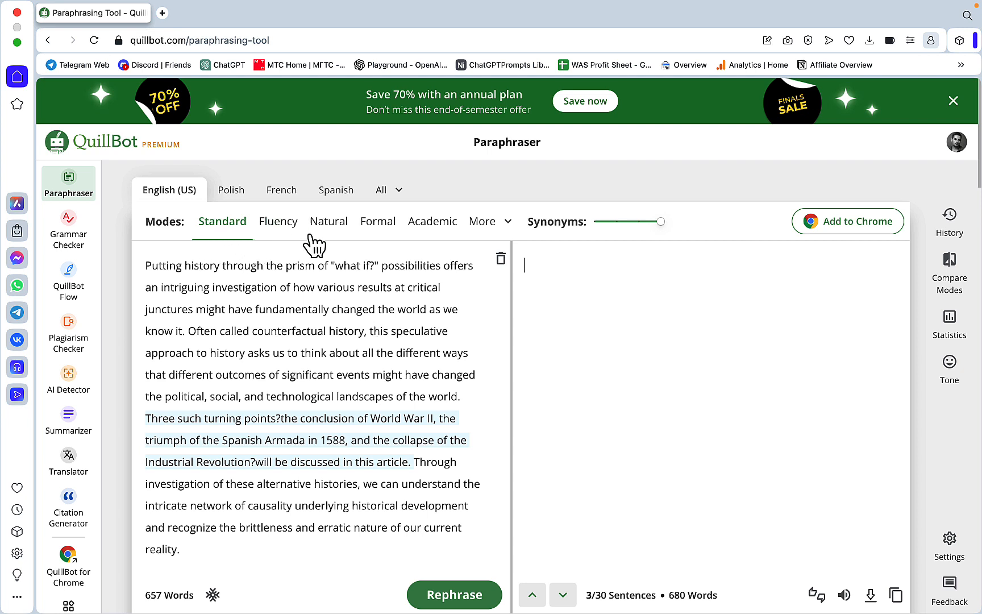
pyautogui.moveTo(280, 234)
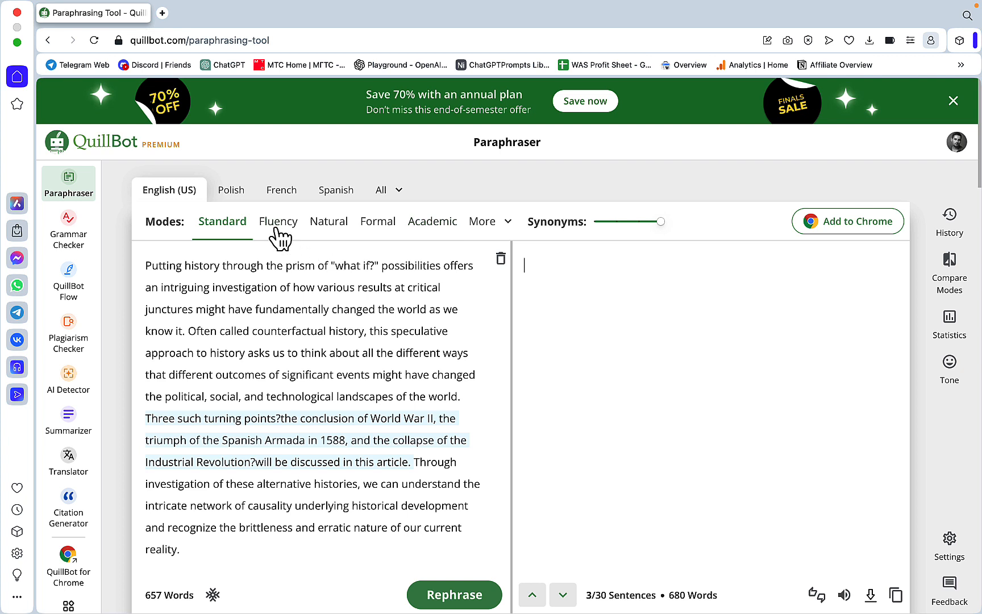
pyautogui.click(278, 221)
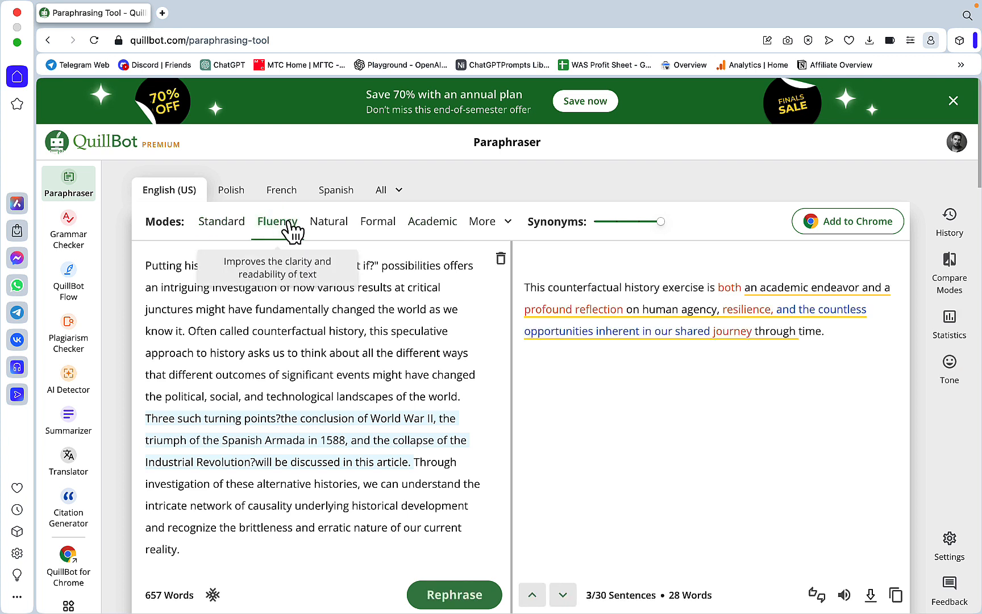
pyautogui.click(328, 221)
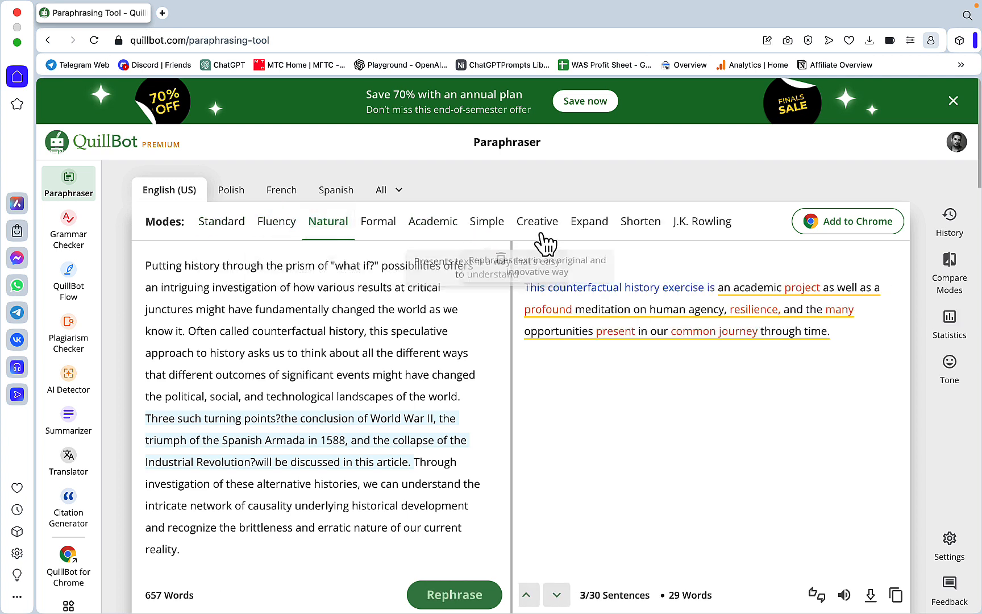
pyautogui.click(537, 221)
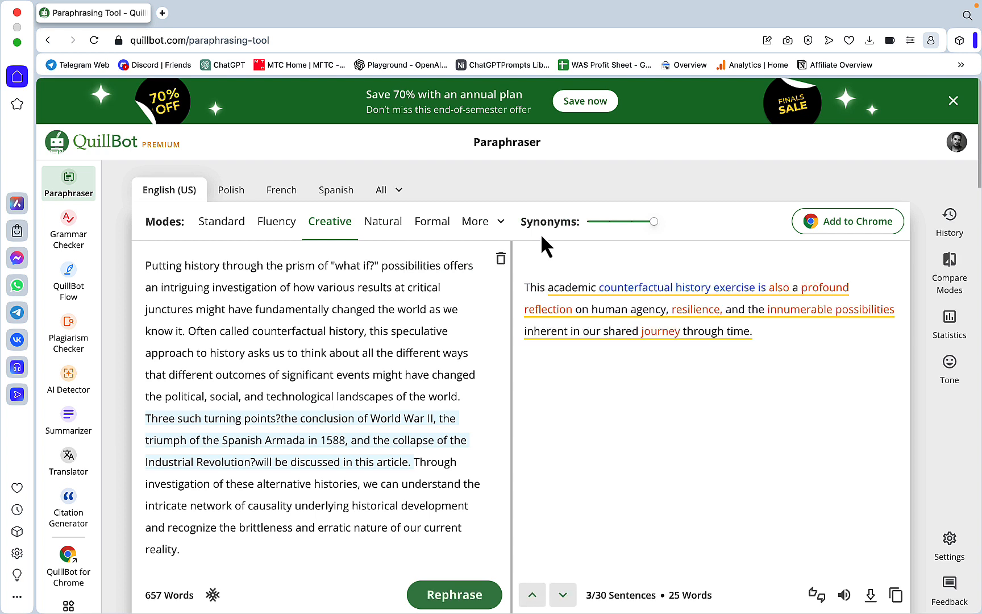
pyautogui.moveTo(432, 221)
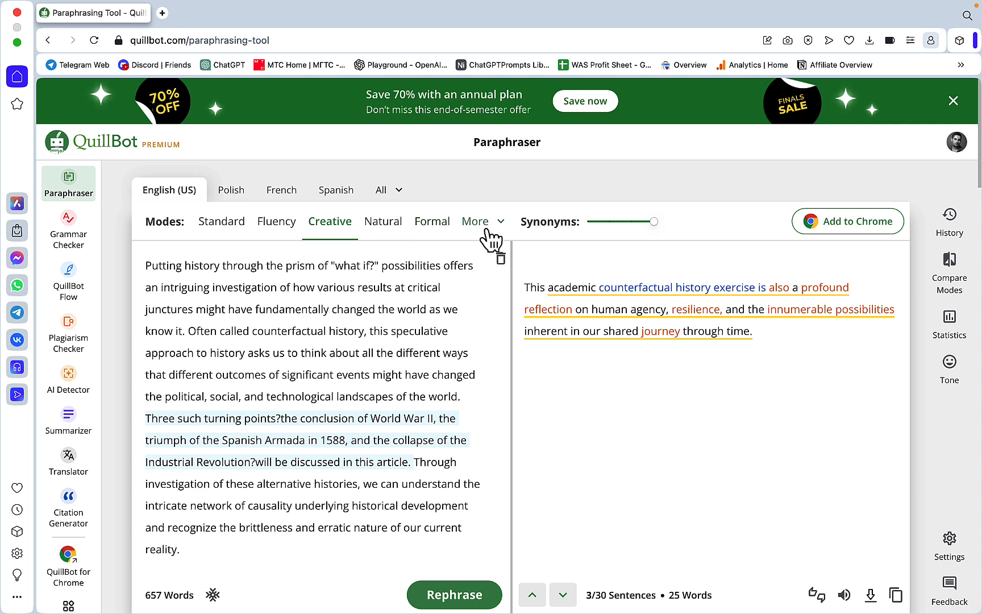
pyautogui.moveTo(656, 222)
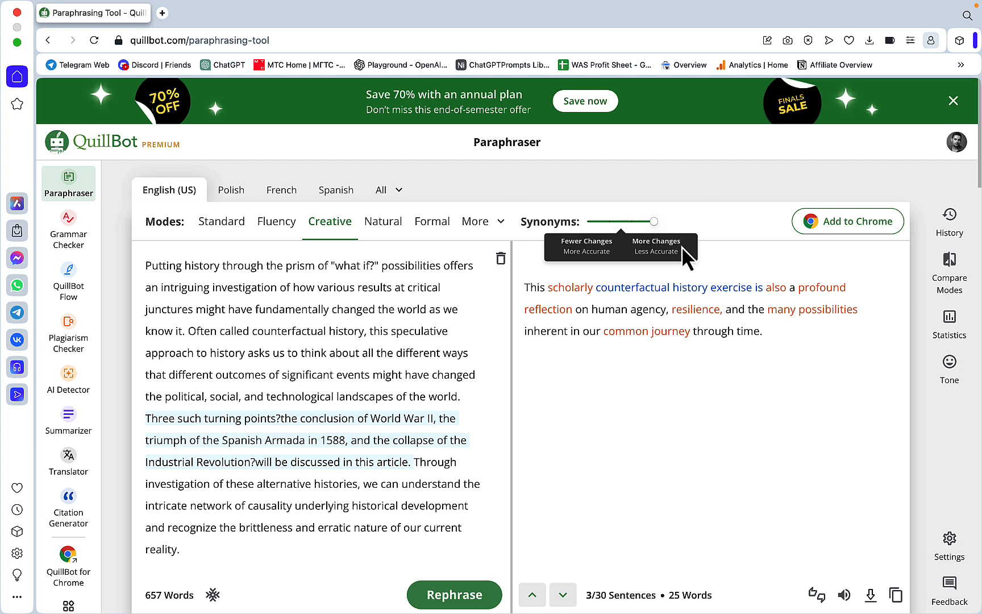
pyautogui.moveTo(489, 226)
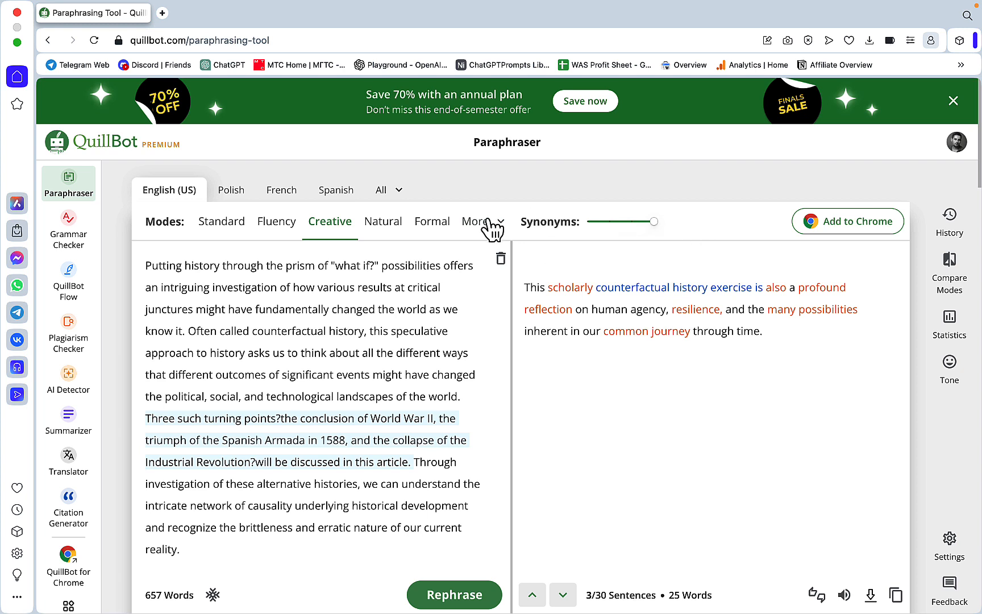
# Add and apply a custom 'Make my text sound like J.K. Rowling' mode to the sentence.
pyautogui.click(477, 222)
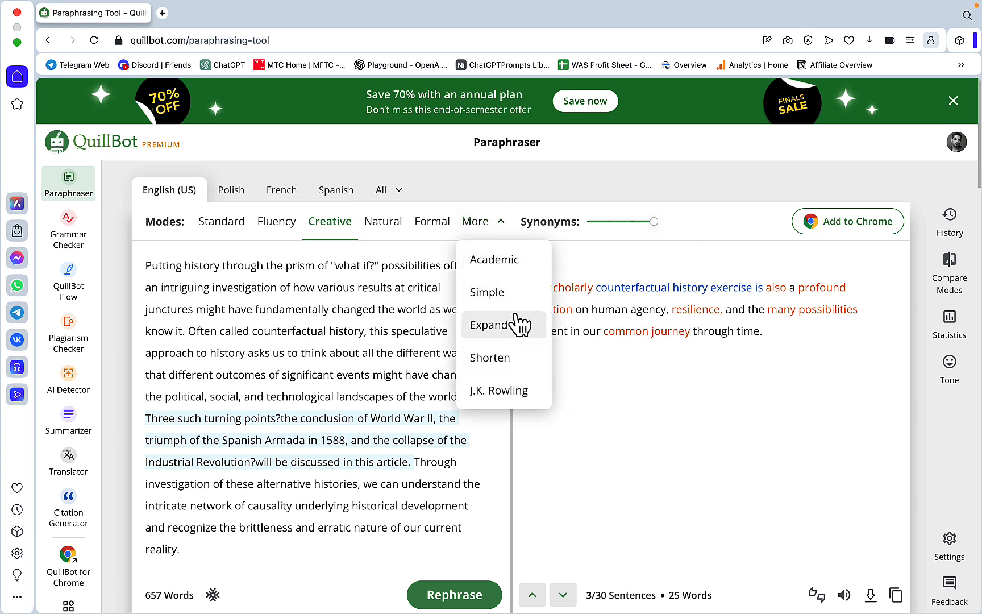
pyautogui.click(498, 391)
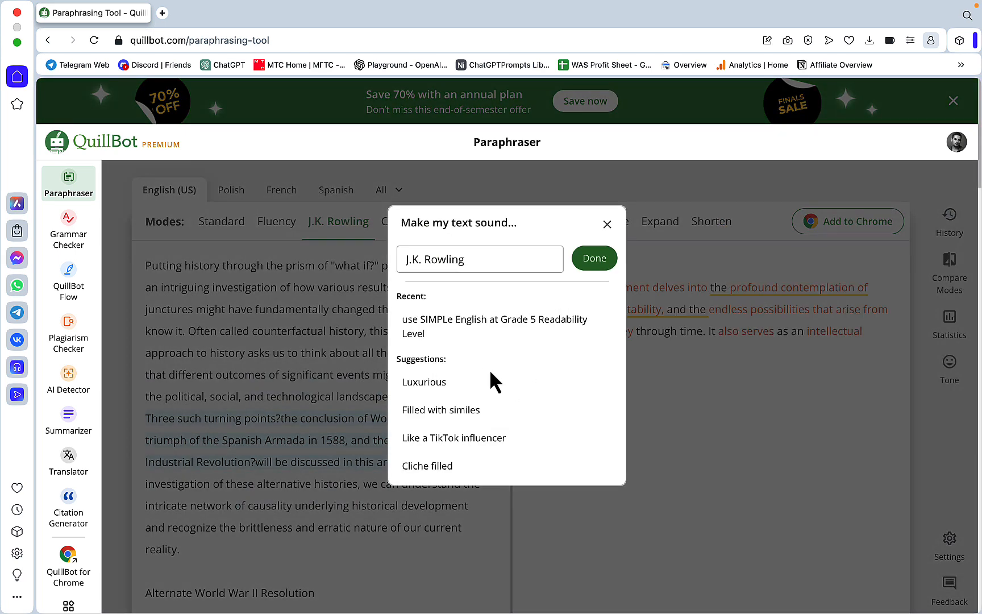
pyautogui.moveTo(495, 344)
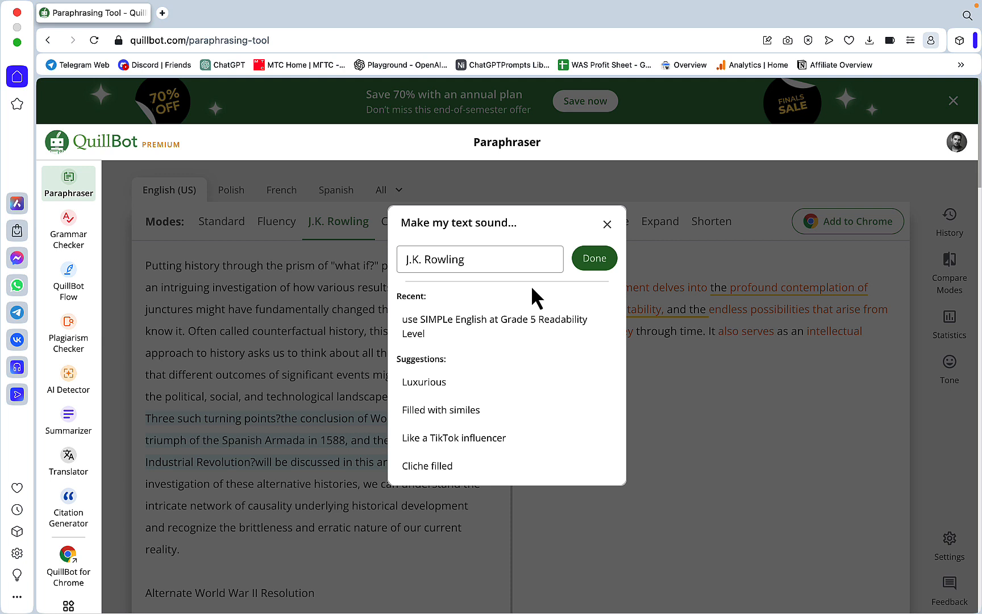
pyautogui.moveTo(520, 344)
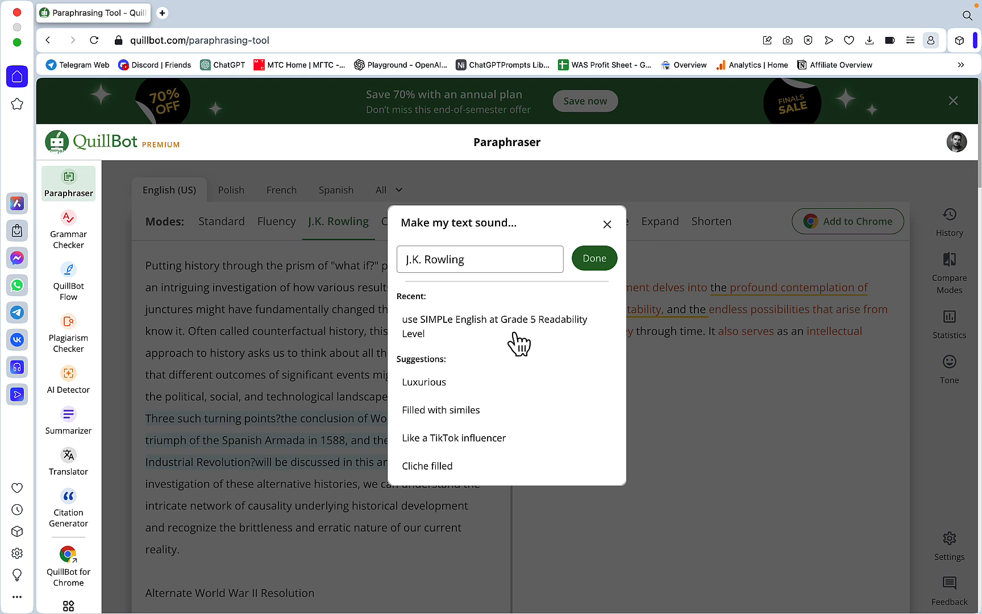
pyautogui.moveTo(459, 370)
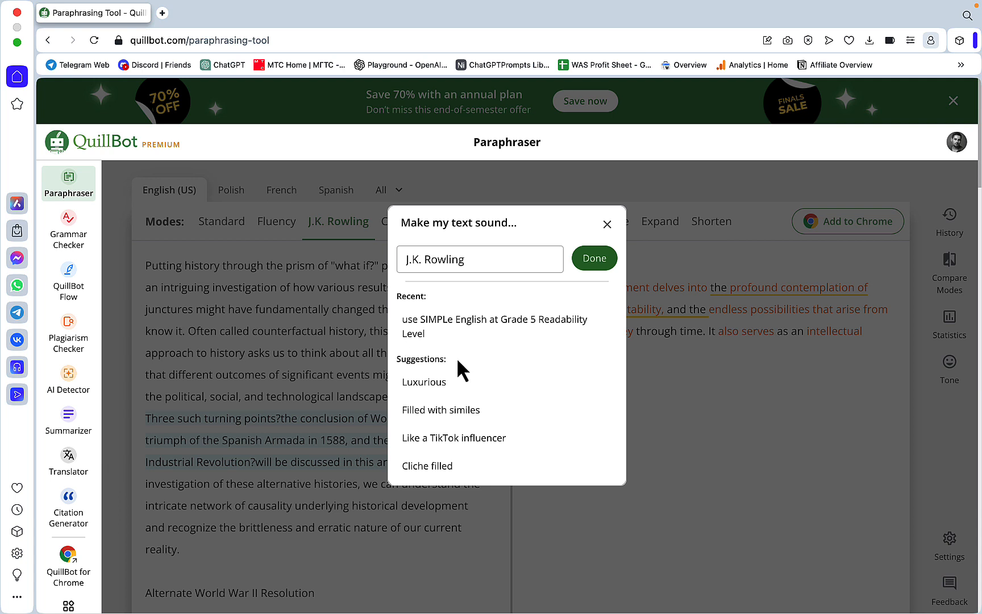
pyautogui.moveTo(466, 345)
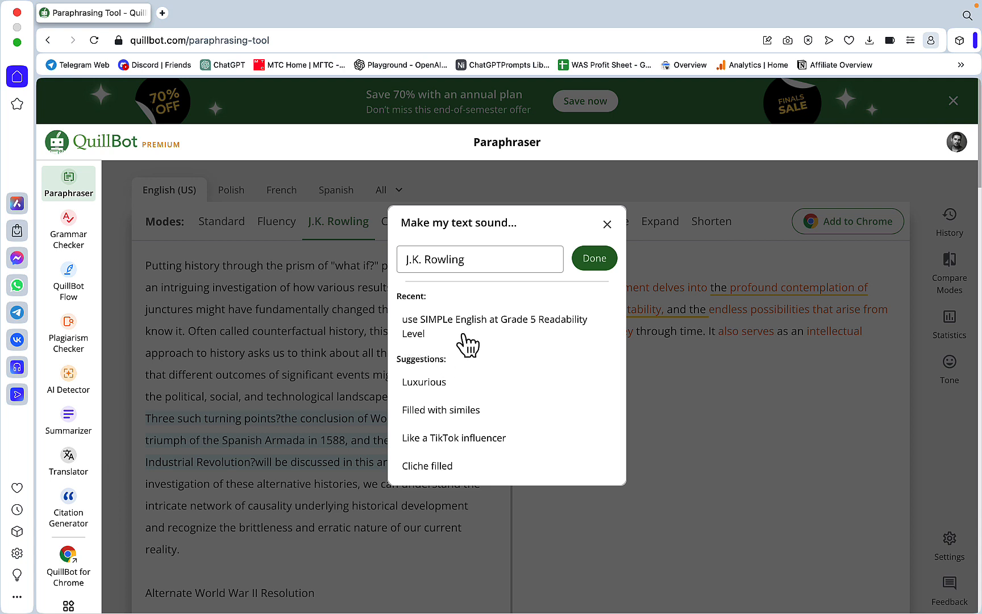
pyautogui.moveTo(529, 348)
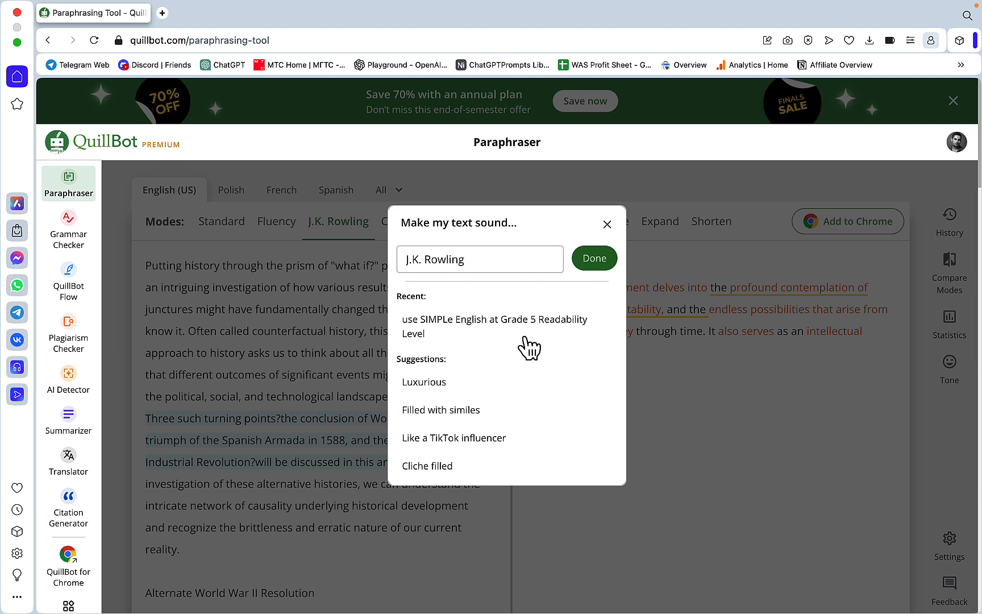
pyautogui.click(593, 258)
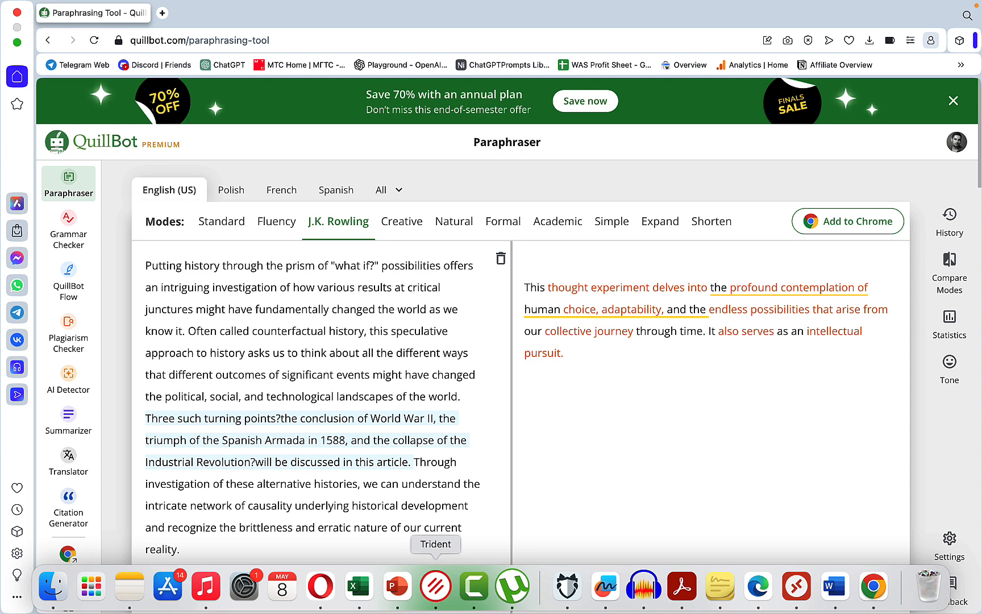
# Show the Book22 detection-score table and highlight the Turnitin score for Natural mode.
pyautogui.click(358, 586)
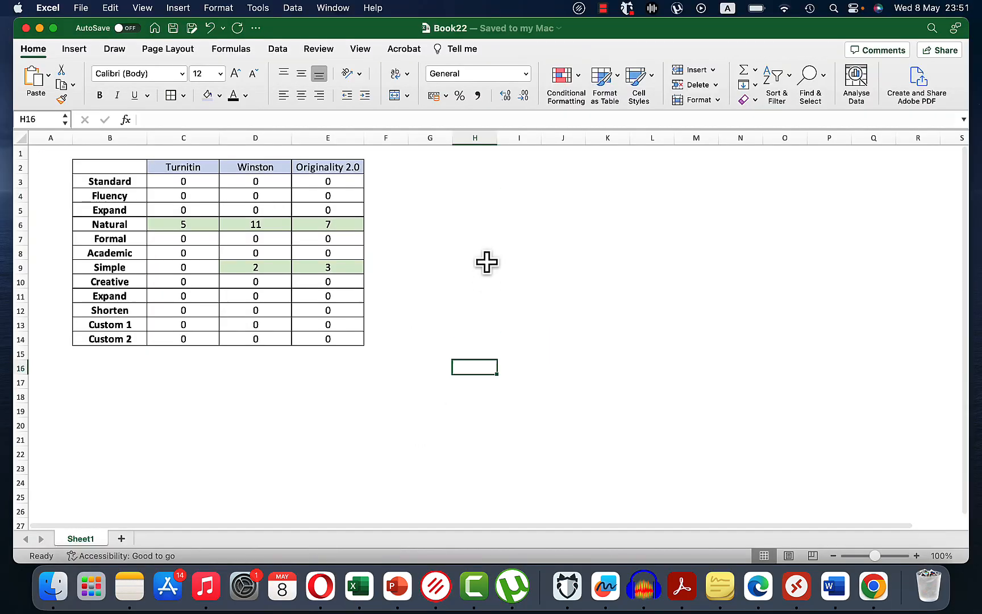
pyautogui.moveTo(473, 225)
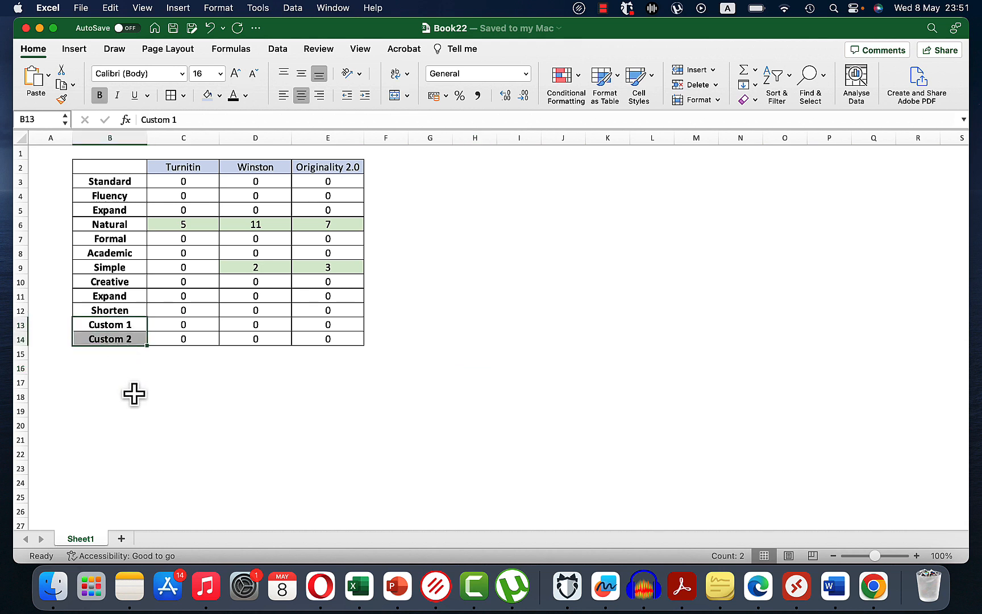
pyautogui.moveTo(97, 355)
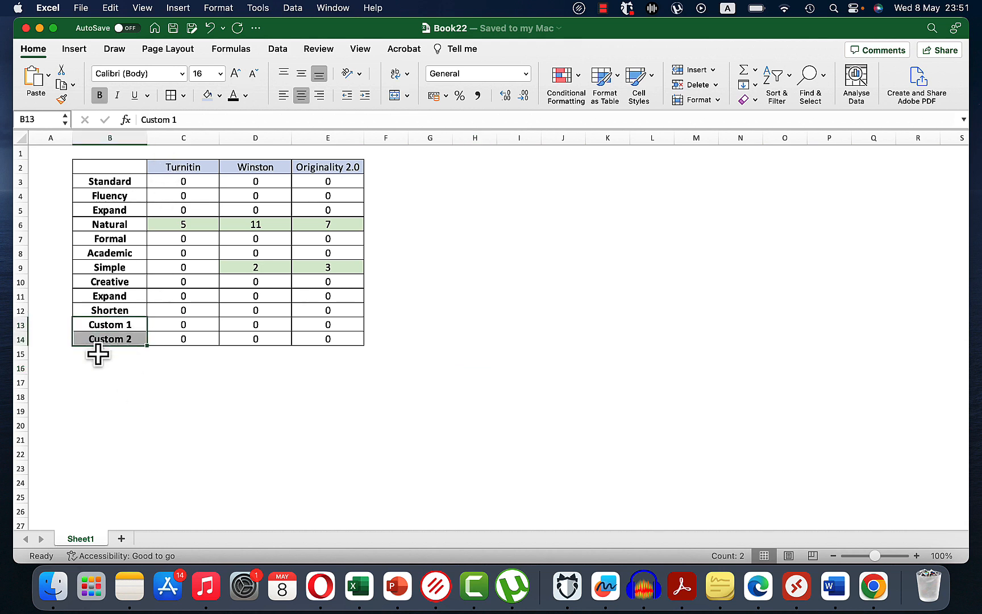
pyautogui.moveTo(266, 367)
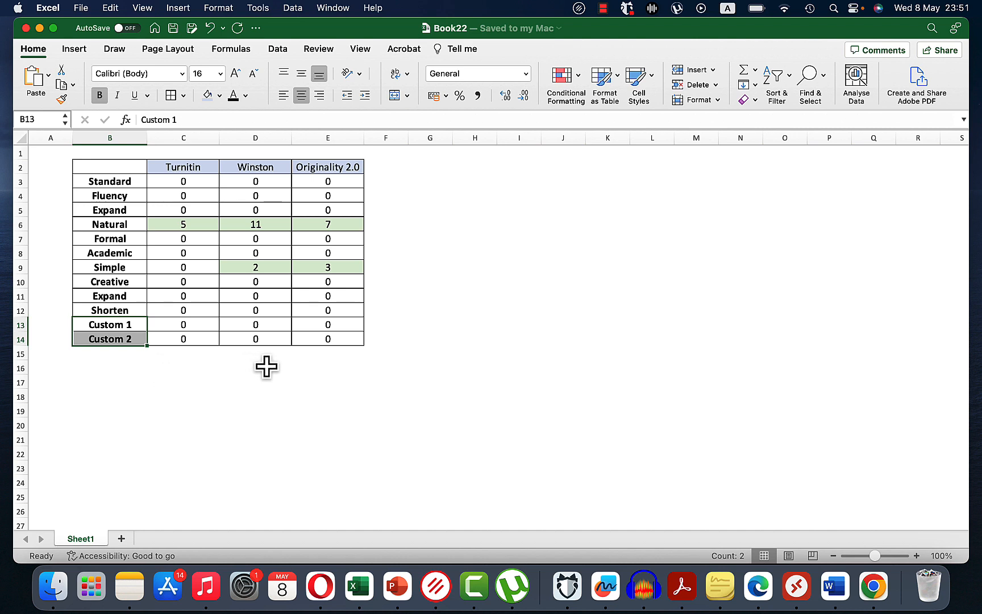
pyautogui.moveTo(564, 284)
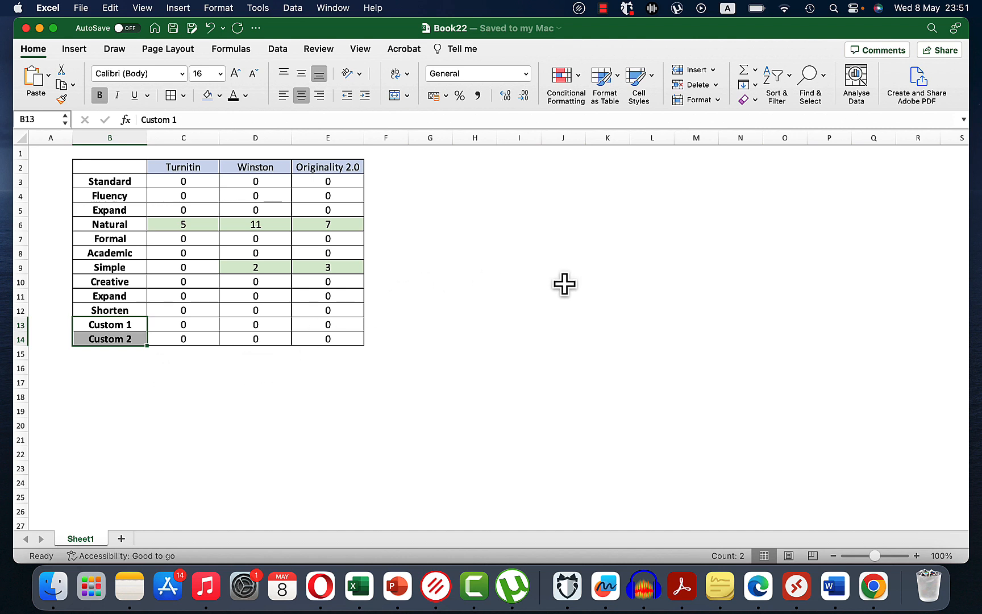
pyautogui.moveTo(188, 177)
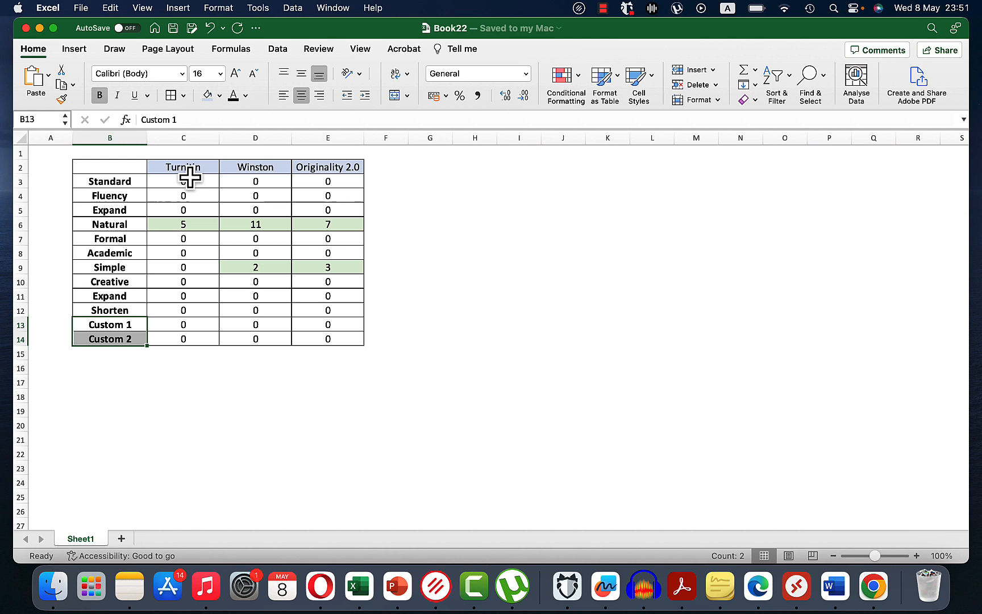
pyautogui.moveTo(175, 353)
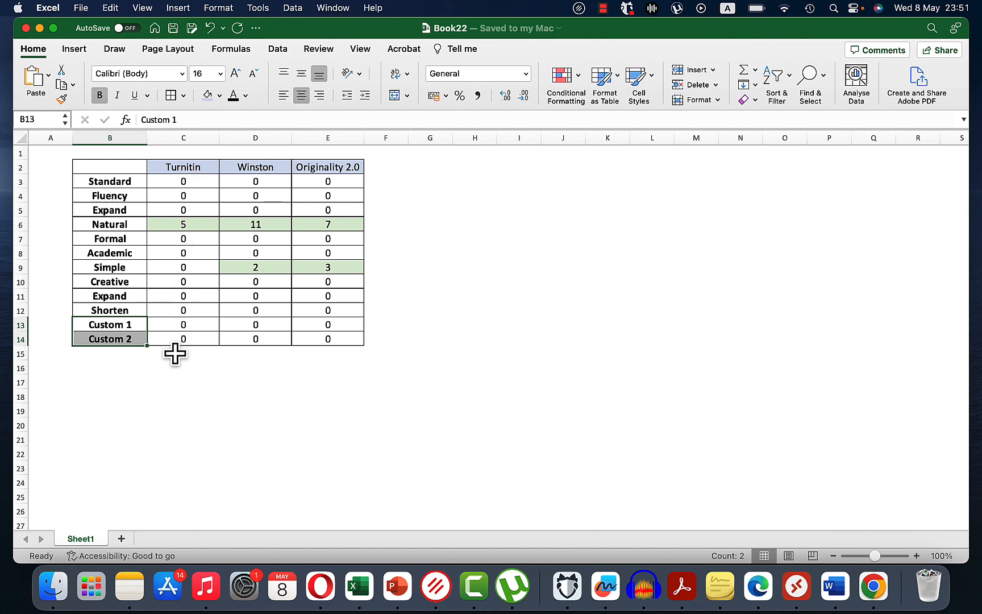
pyautogui.click(183, 224)
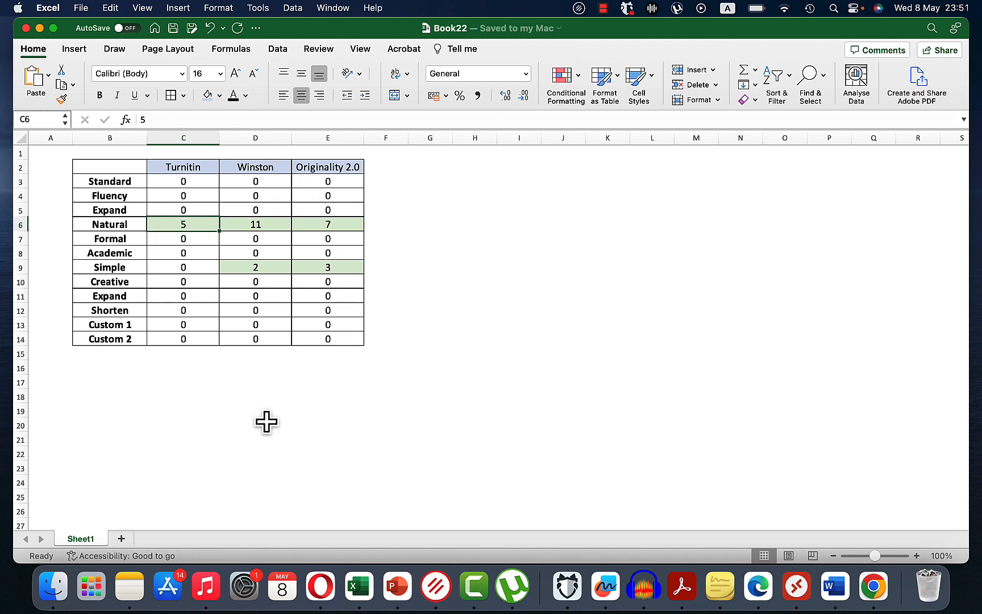
pyautogui.click(256, 223)
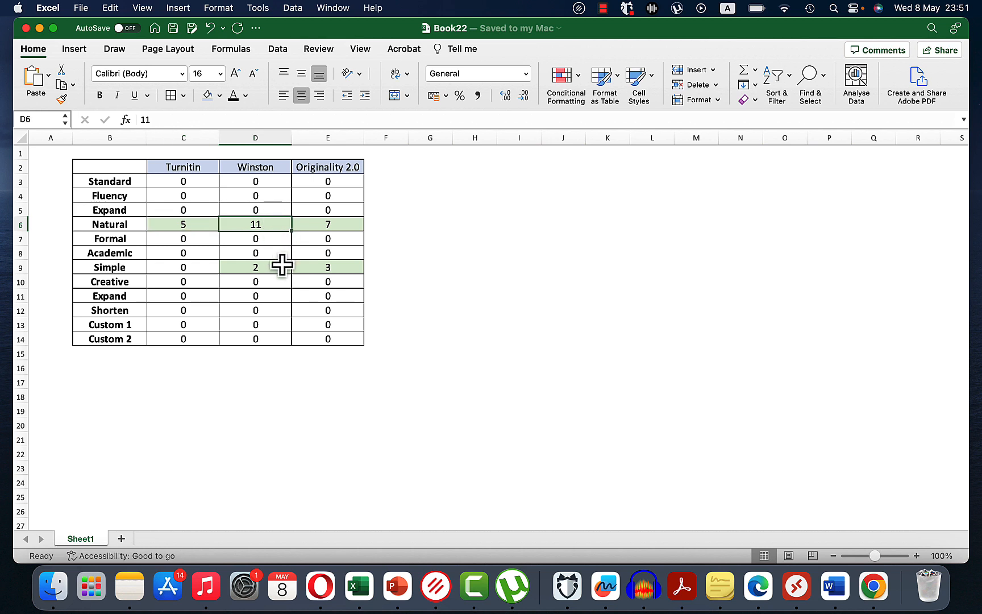
pyautogui.click(256, 267)
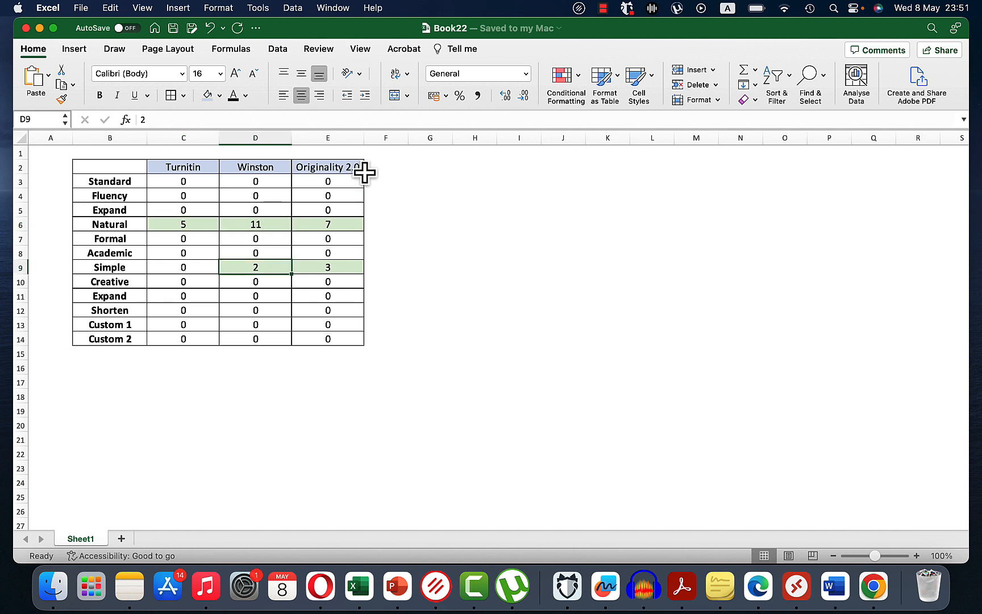
pyautogui.moveTo(362, 189)
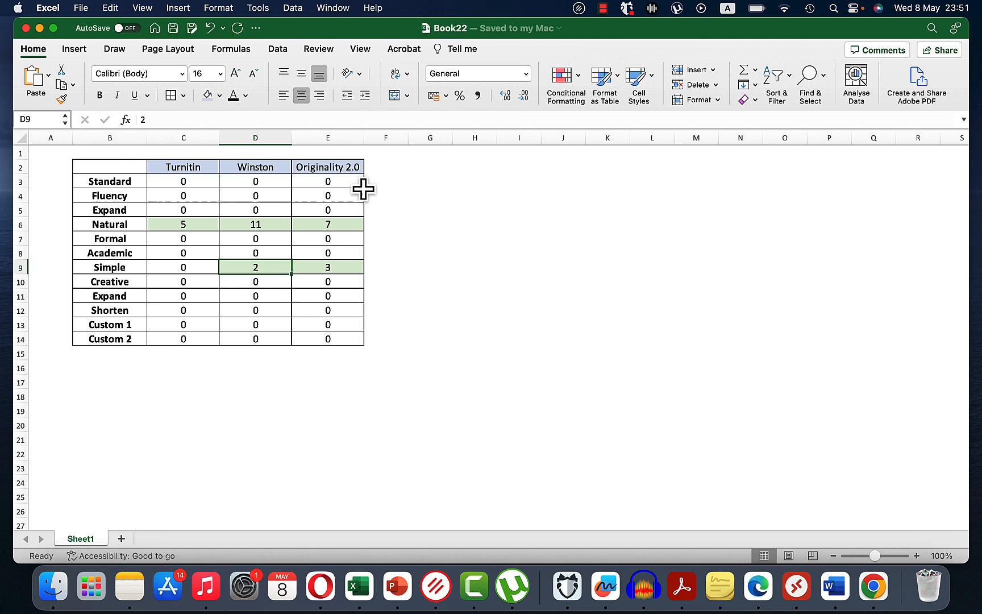
pyautogui.click(328, 223)
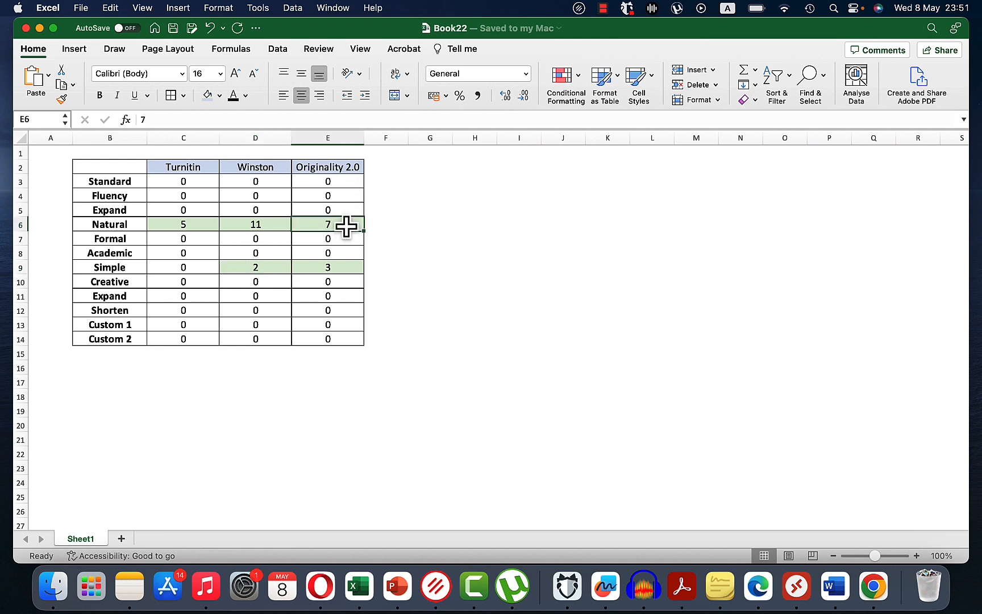
pyautogui.click(327, 267)
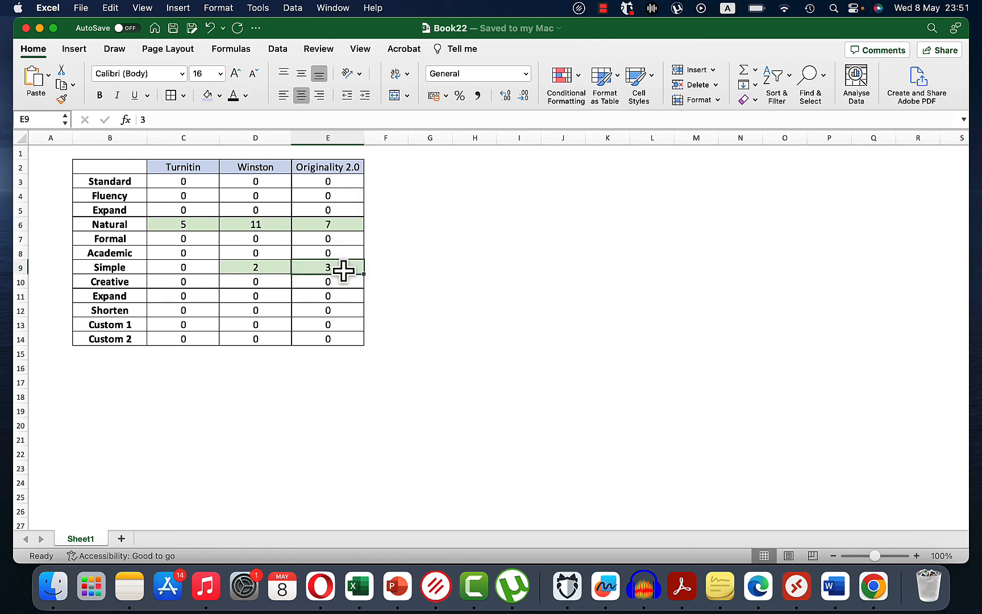
pyautogui.moveTo(417, 293)
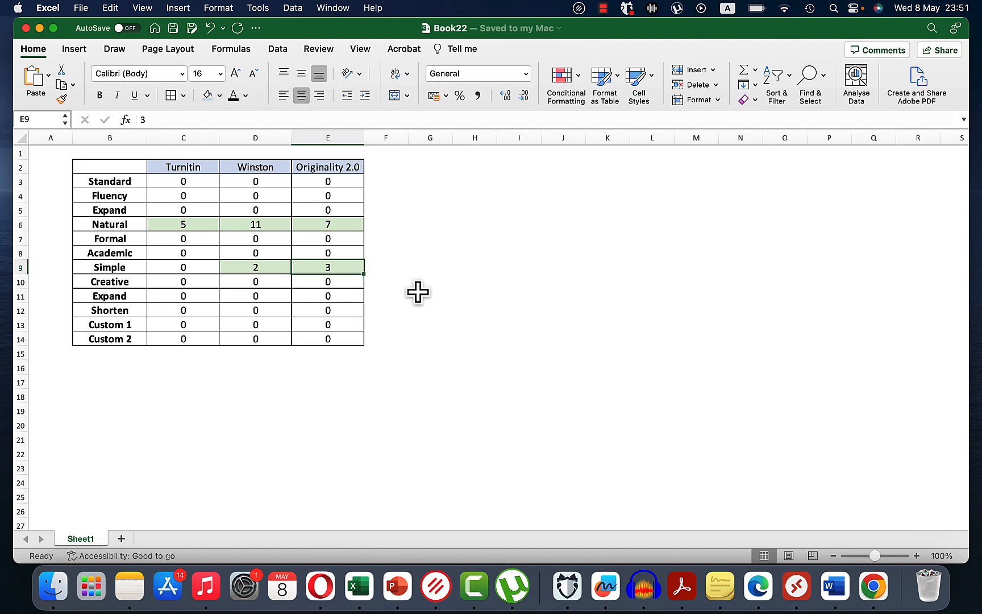